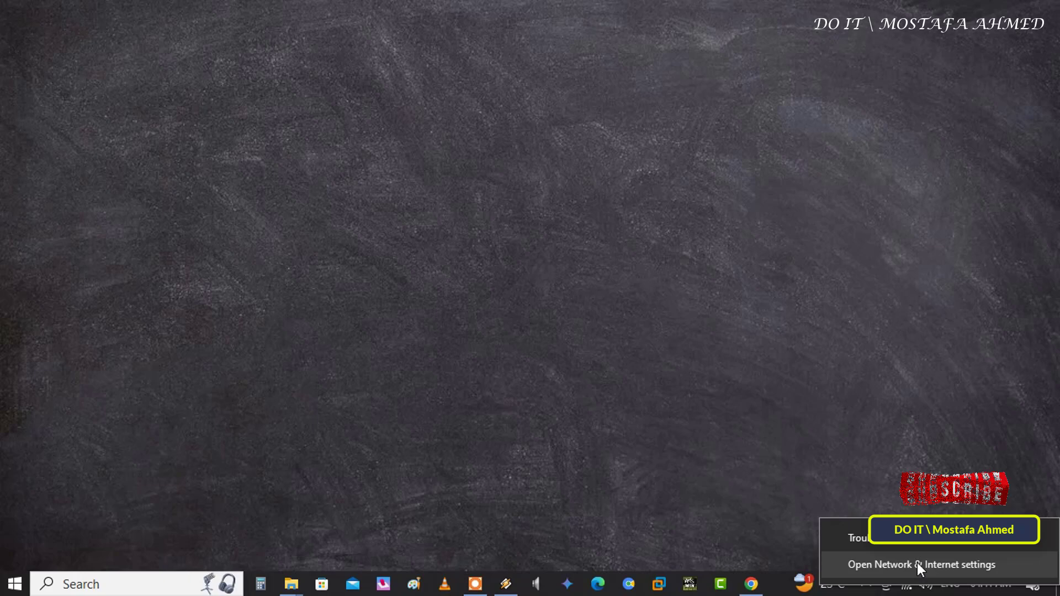
Check the connected Wi-Fi network wiso's properties in Network & Internet settings
{"action": "left_click", "coordinate": [921, 565]}
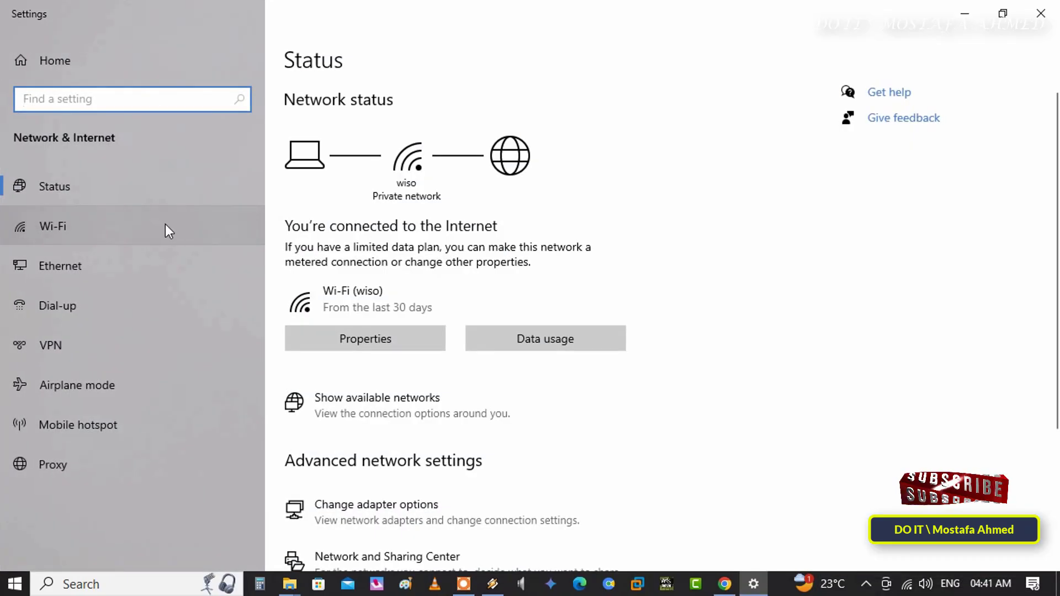
{"action": "left_click", "coordinate": [364, 339]}
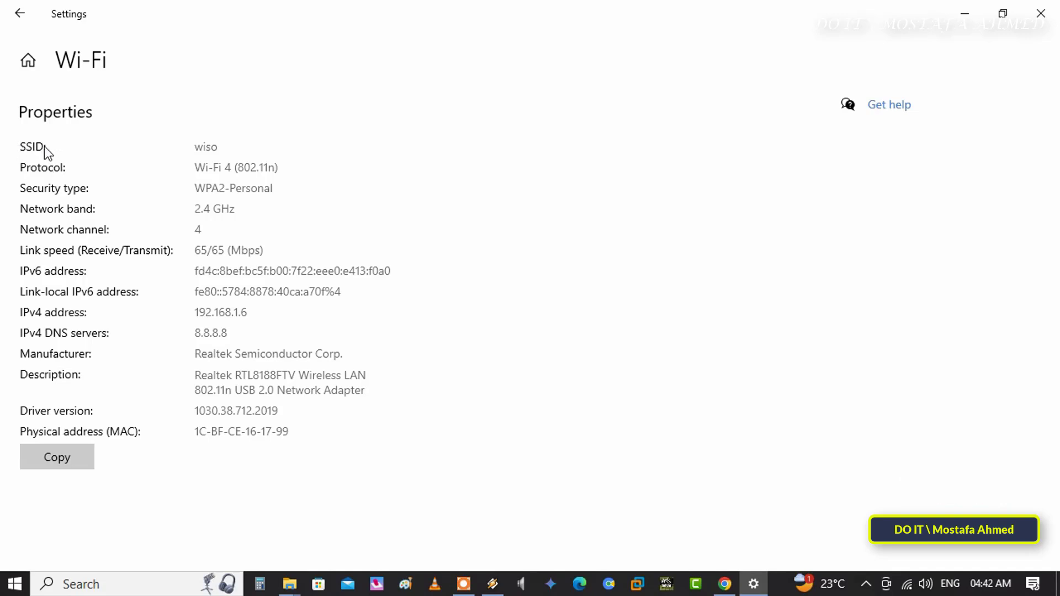
{"action": "double_click", "coordinate": [205, 147]}
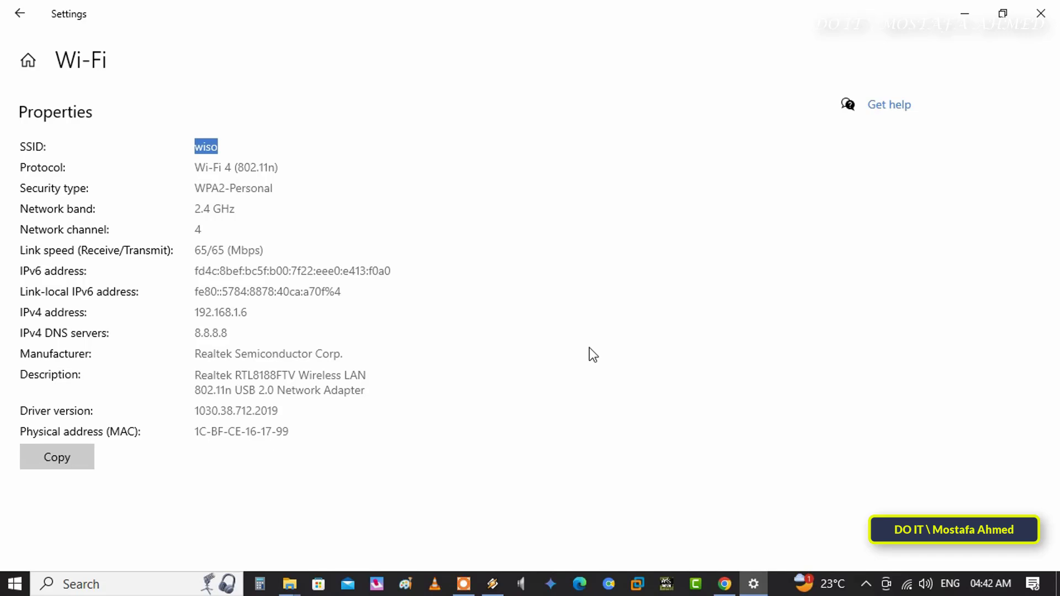
{"action": "left_click", "coordinate": [501, 314]}
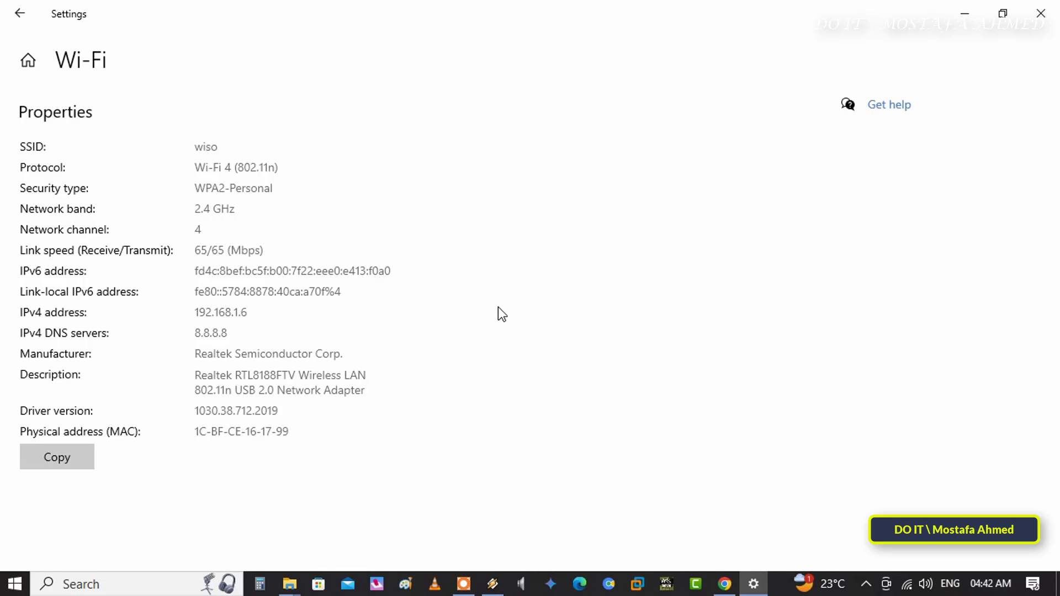
{"action": "mouse_move", "coordinate": [486, 327]}
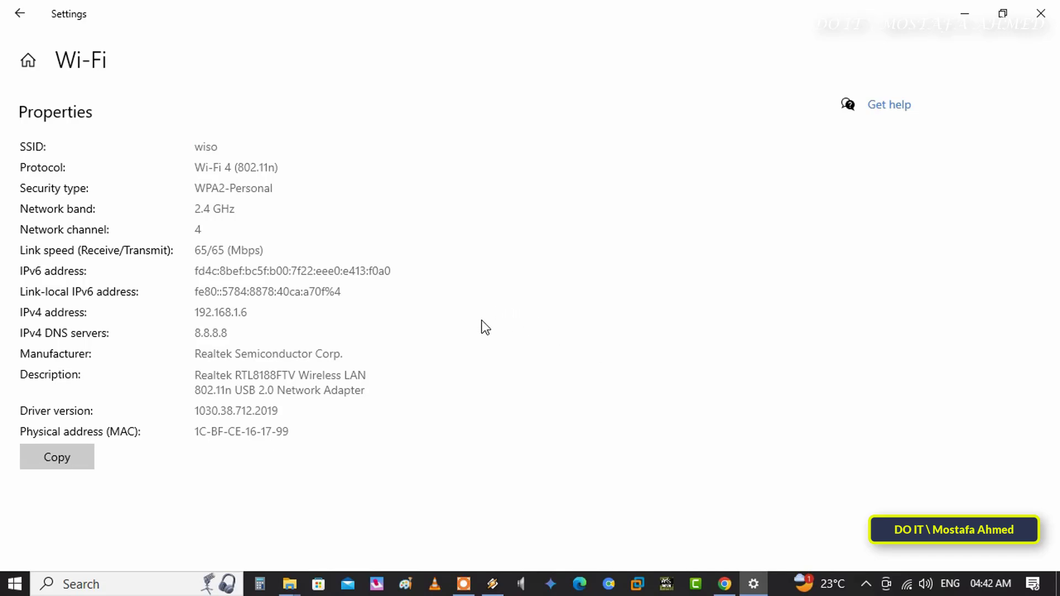
{"action": "mouse_move", "coordinate": [500, 320]}
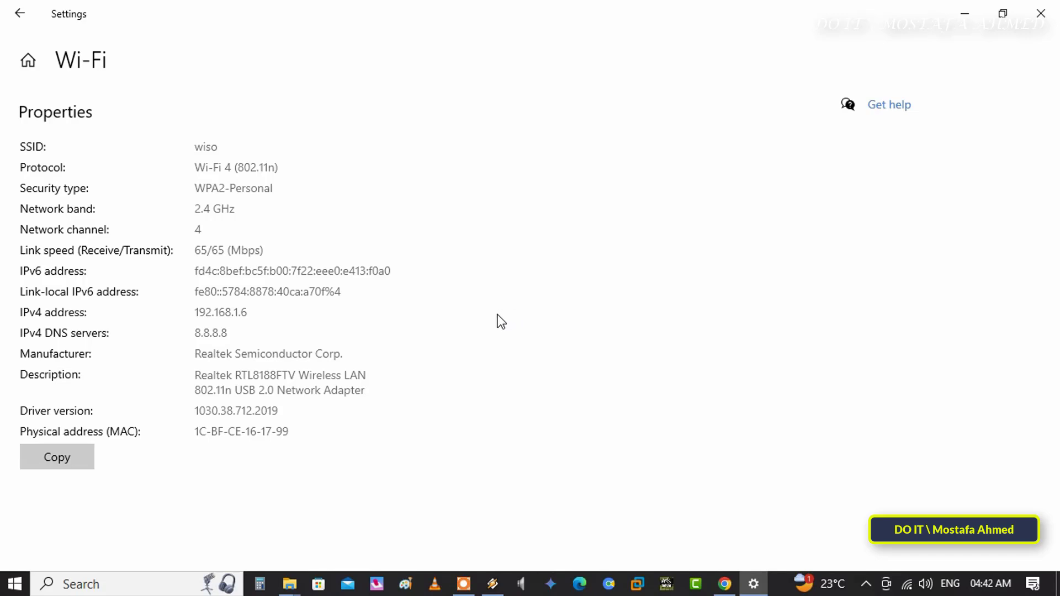
{"action": "mouse_move", "coordinate": [494, 320]}
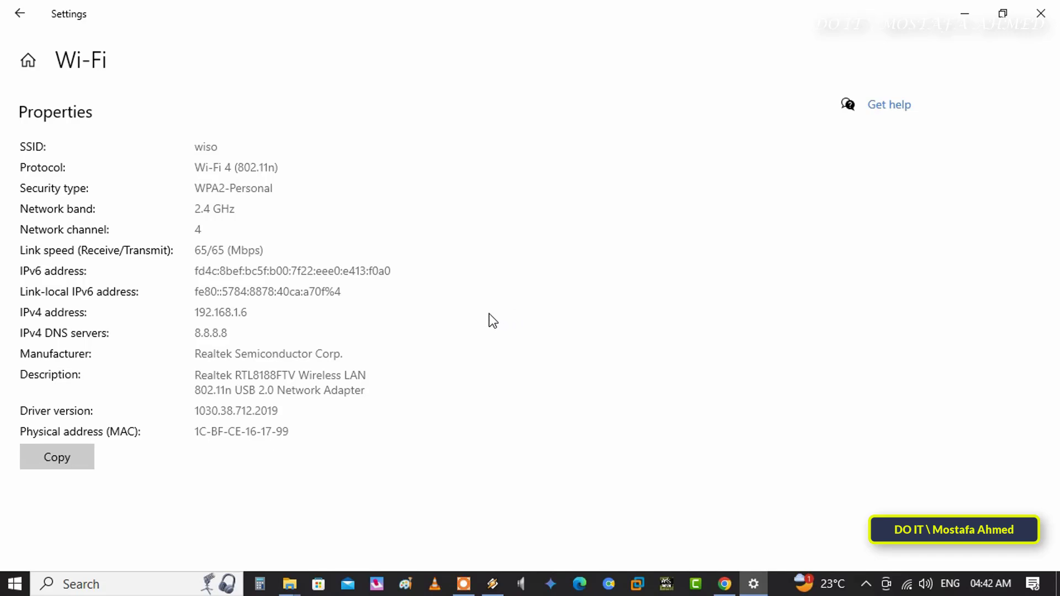
{"action": "mouse_move", "coordinate": [937, 184]}
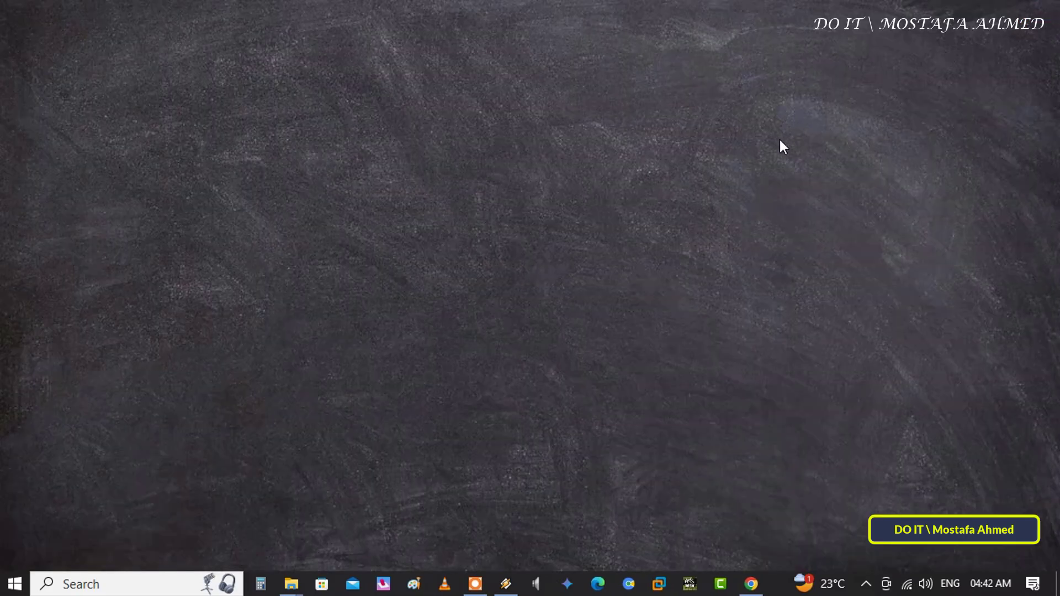
{"action": "mouse_move", "coordinate": [272, 362]}
{"action": "type", "text": "command"}
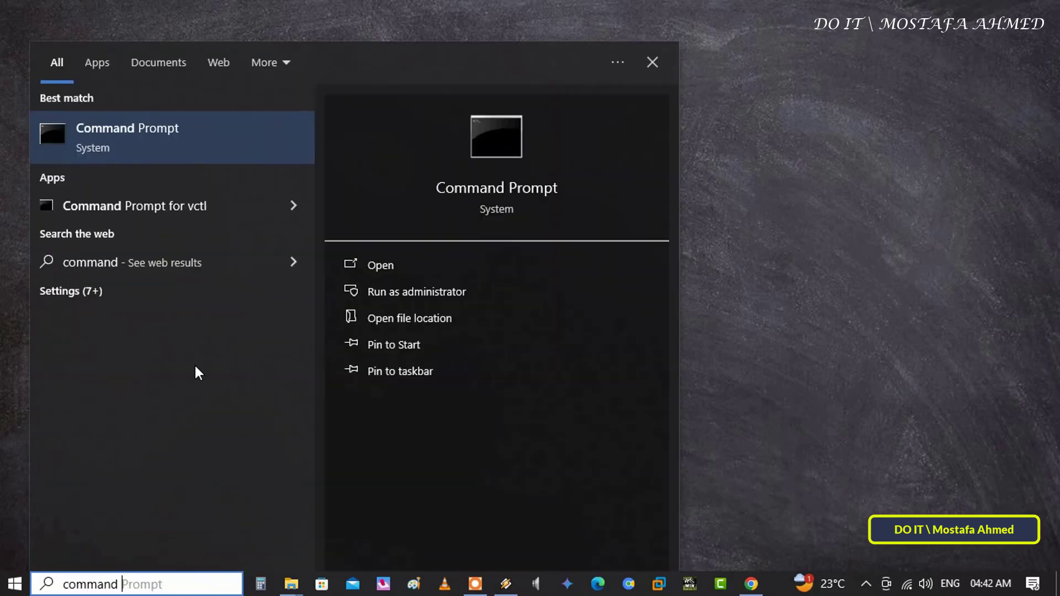
Start an administrator Command Prompt and bring up File Explorer
{"action": "left_click", "coordinate": [417, 292]}
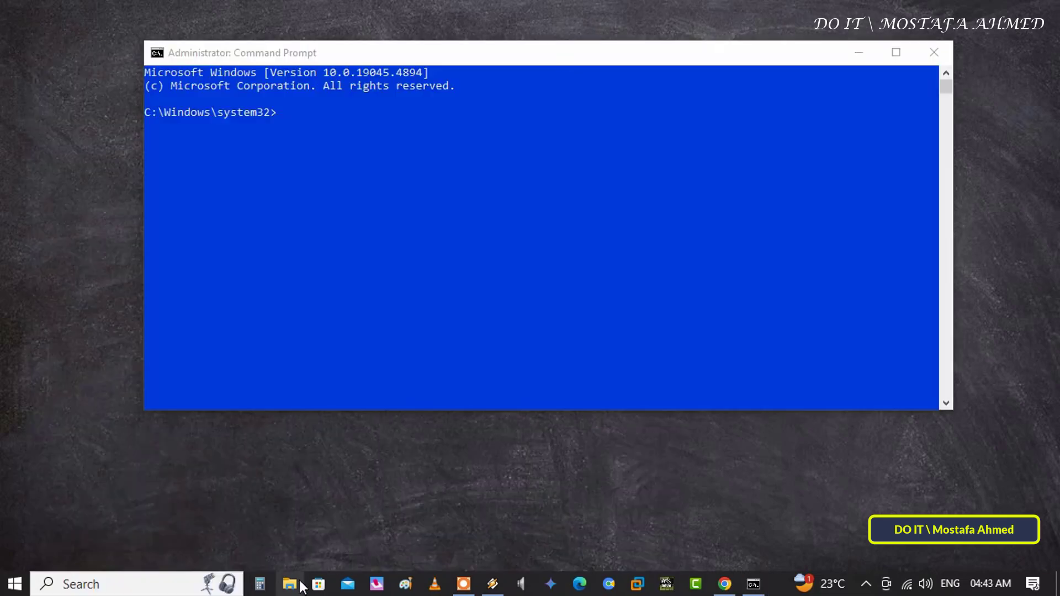
{"action": "left_click", "coordinate": [289, 583]}
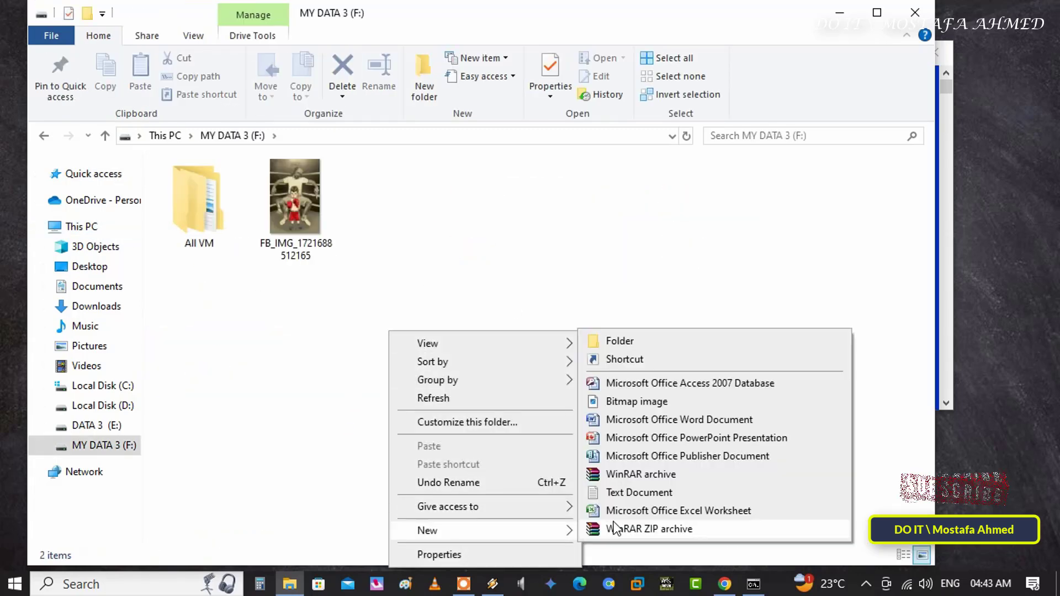
Create a new folder named Backup WIFI on drive F: and enter it
{"action": "left_click", "coordinate": [618, 341]}
{"action": "type", "text": "Backup WIFI"}
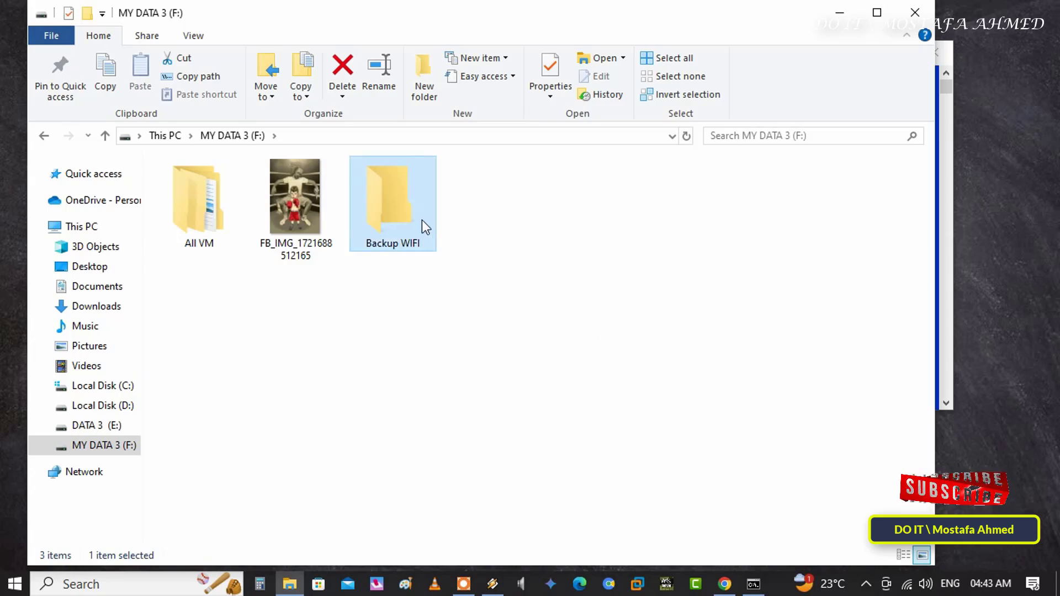
{"action": "double_click", "coordinate": [392, 197]}
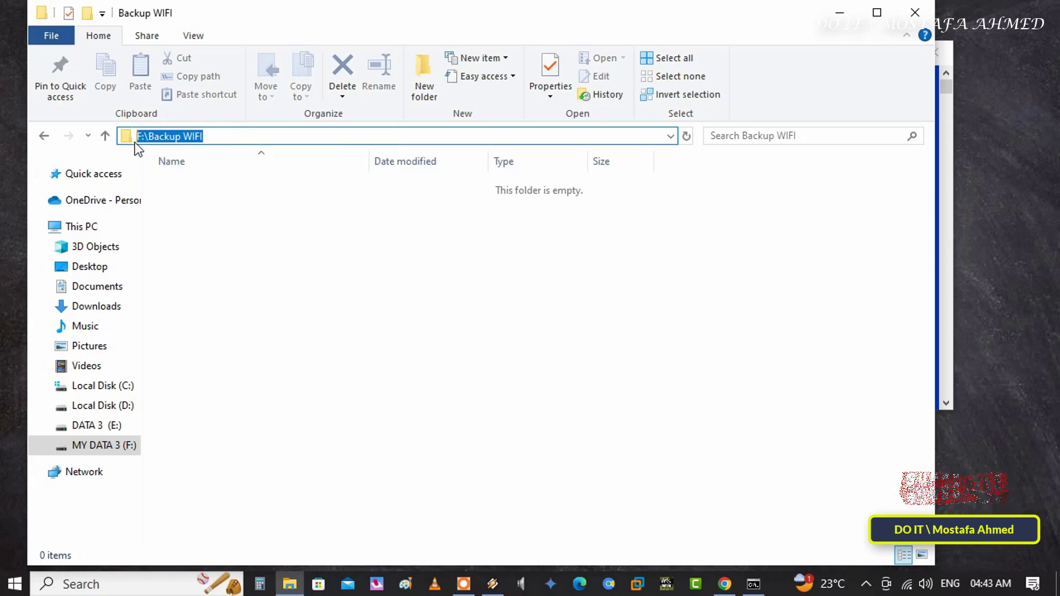
{"action": "mouse_move", "coordinate": [805, 114]}
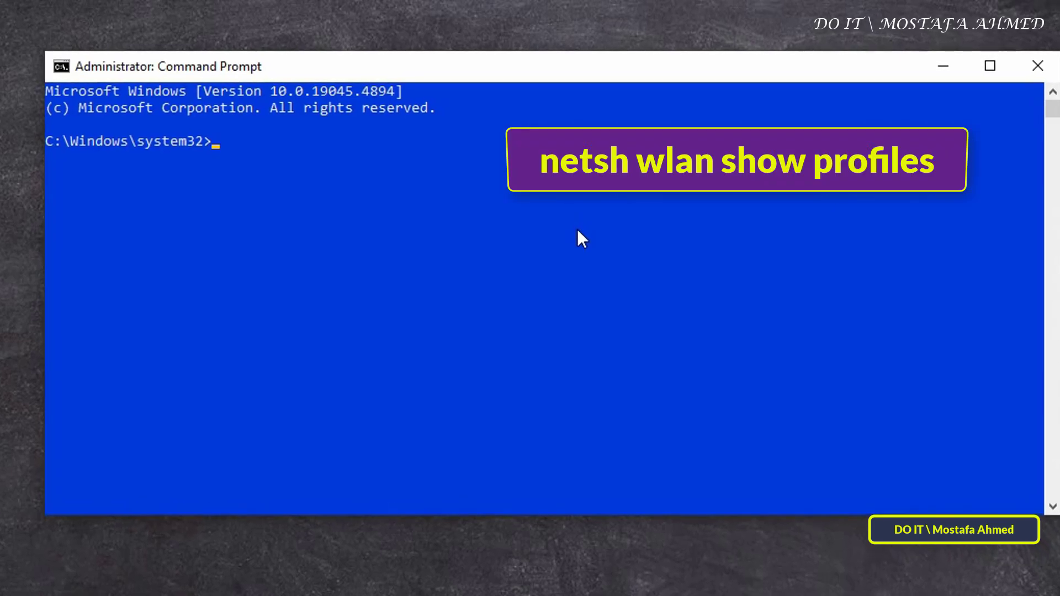
Run netsh wlan show profiles, listing the saved profiles wiso, NEMO and wiso5
{"action": "type", "text": "netsh wlan"}
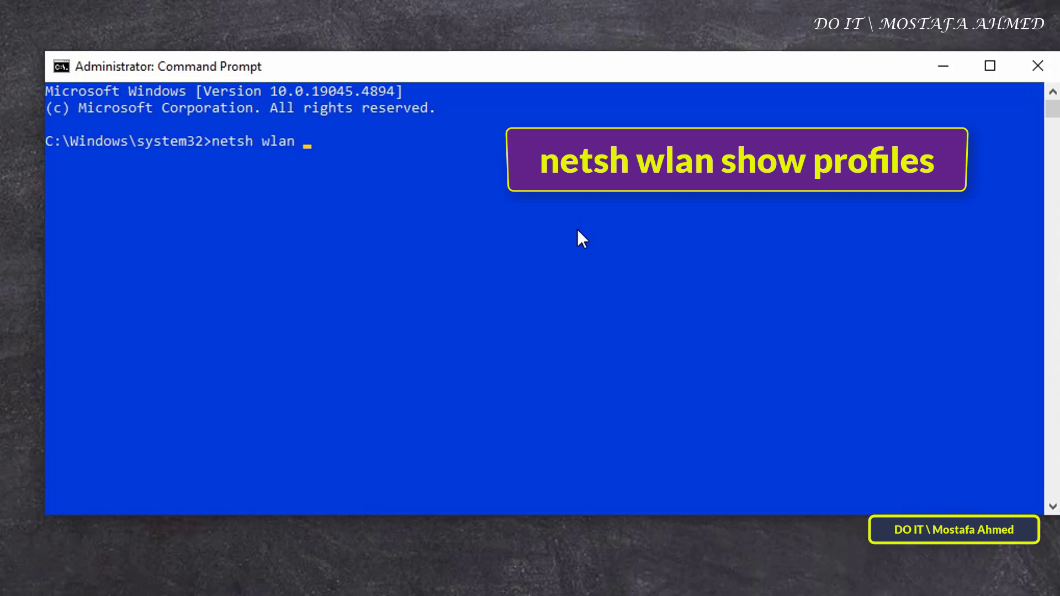
{"action": "type", "text": "show"}
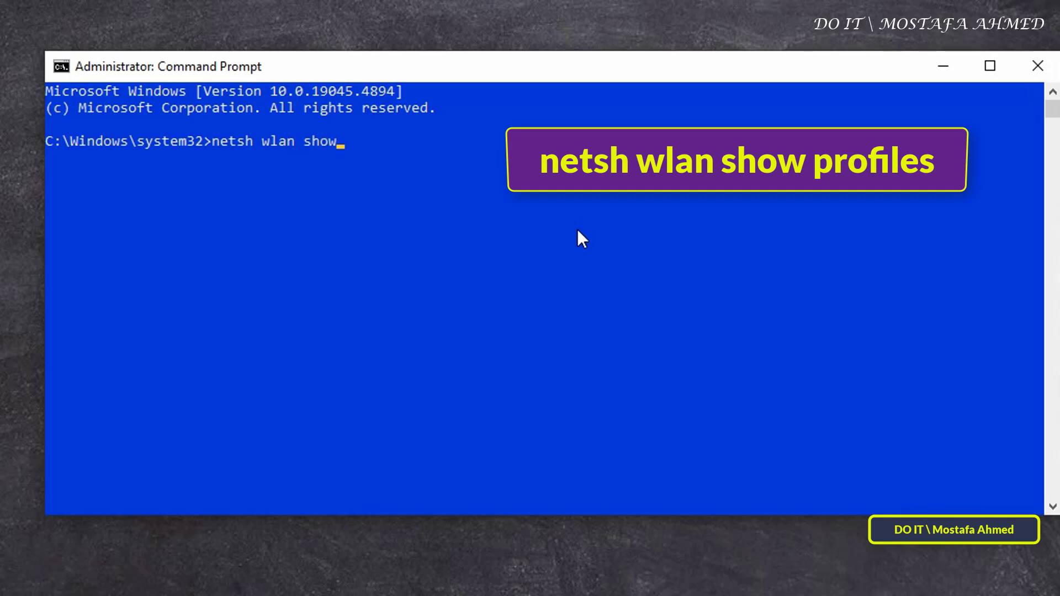
{"action": "type", "text": "profiles"}
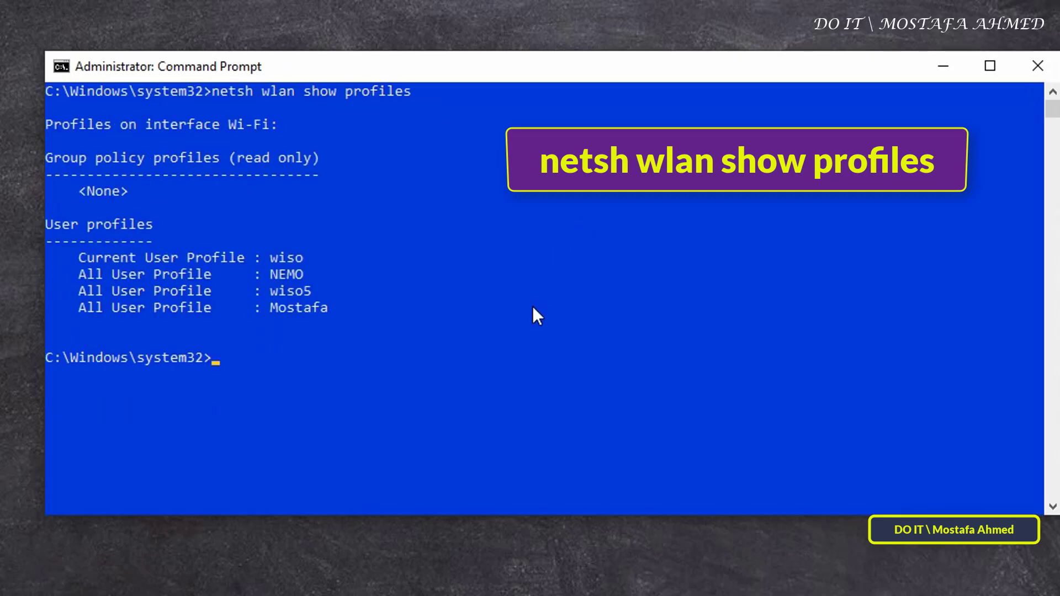
{"action": "mouse_move", "coordinate": [85, 264]}
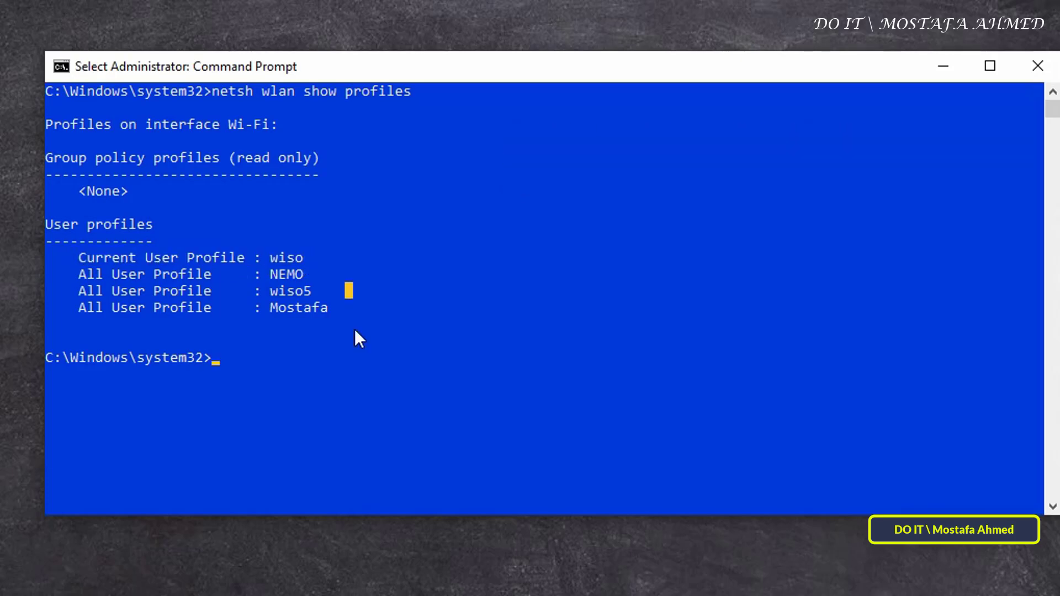
{"action": "type", "text": "netsh"}
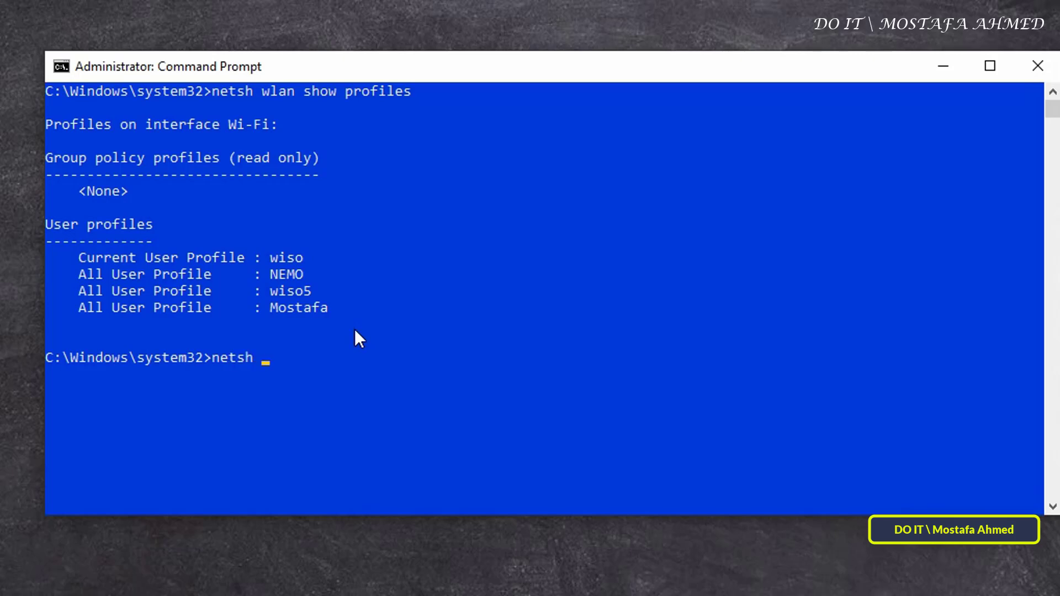
Run netsh wlan export profile key=clear folder="F:\Backup WIFI" to export all profiles
{"action": "type", "text": "wlan e"}
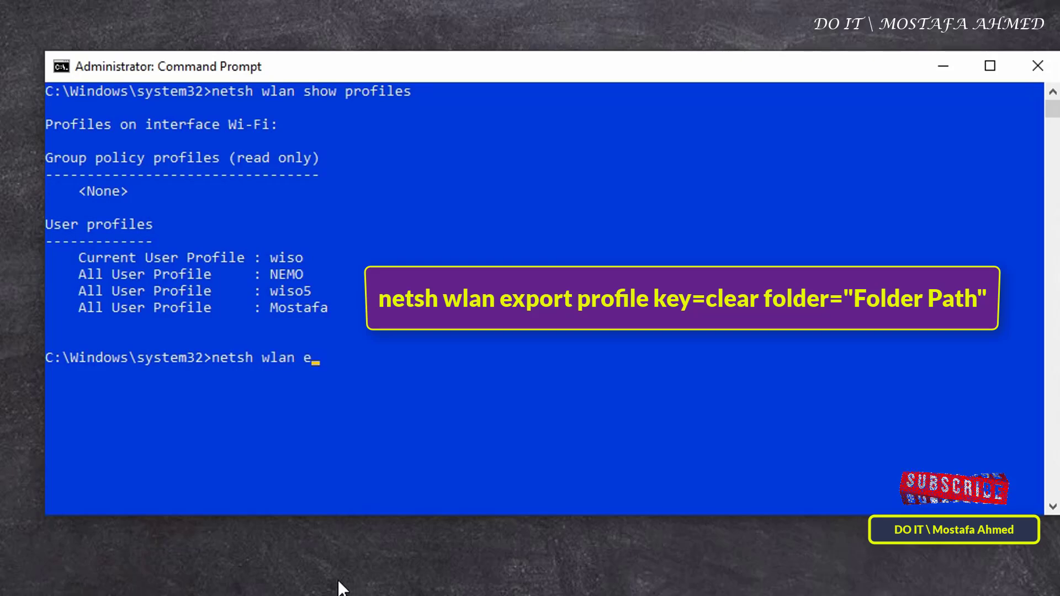
{"action": "type", "text": "xport pr"}
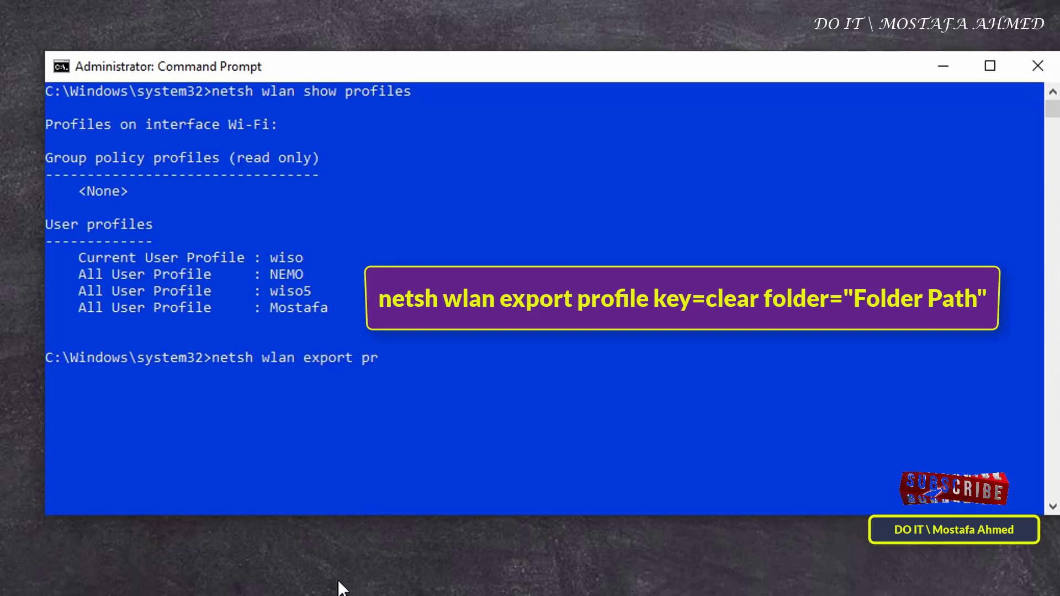
{"action": "type", "text": "ofile"}
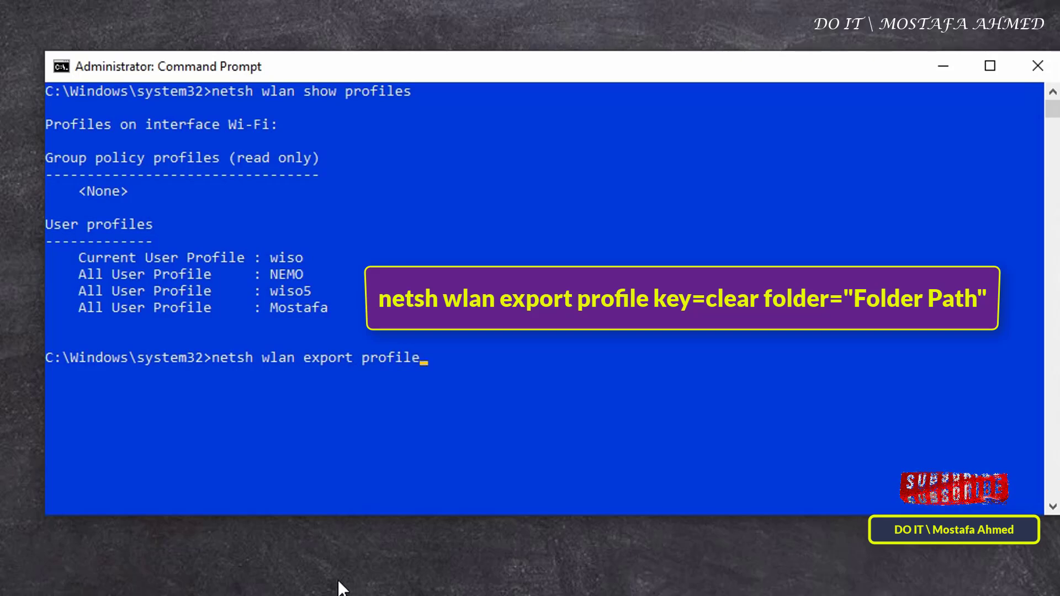
{"action": "type", "text": "k"}
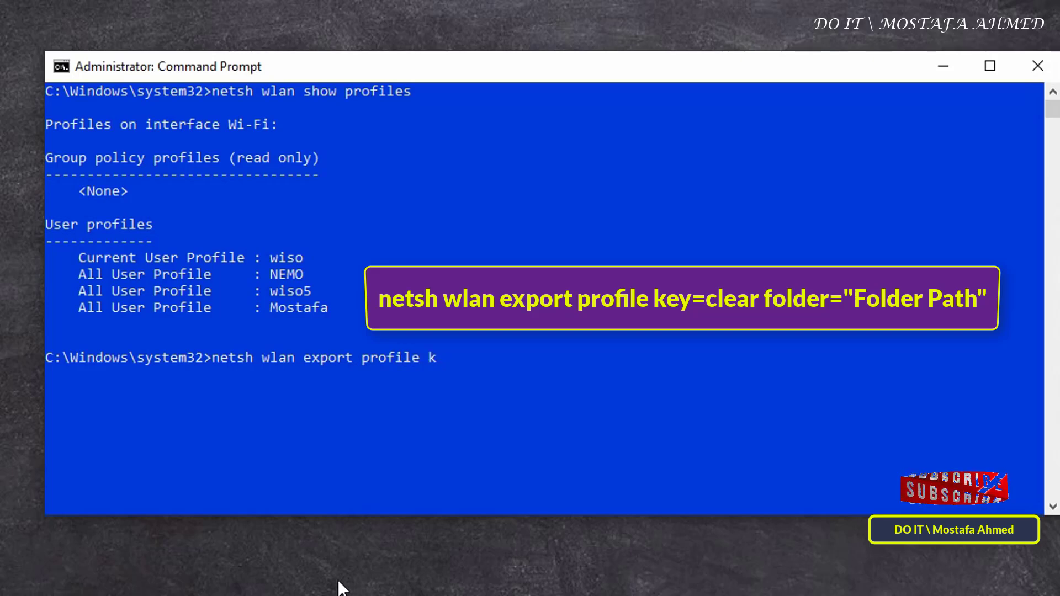
{"action": "type", "text": "ey="}
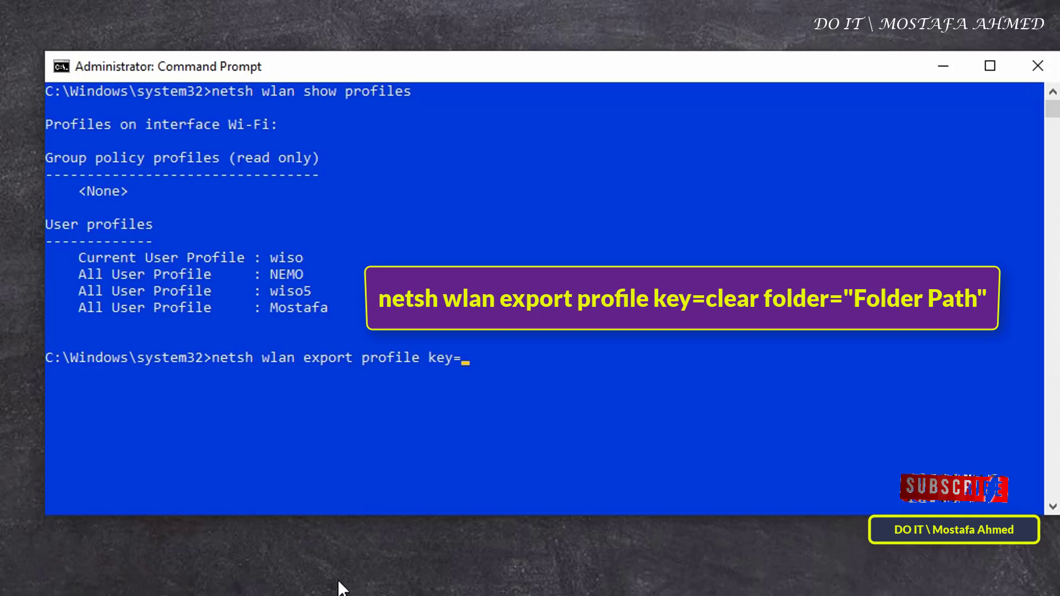
{"action": "type", "text": "clear"}
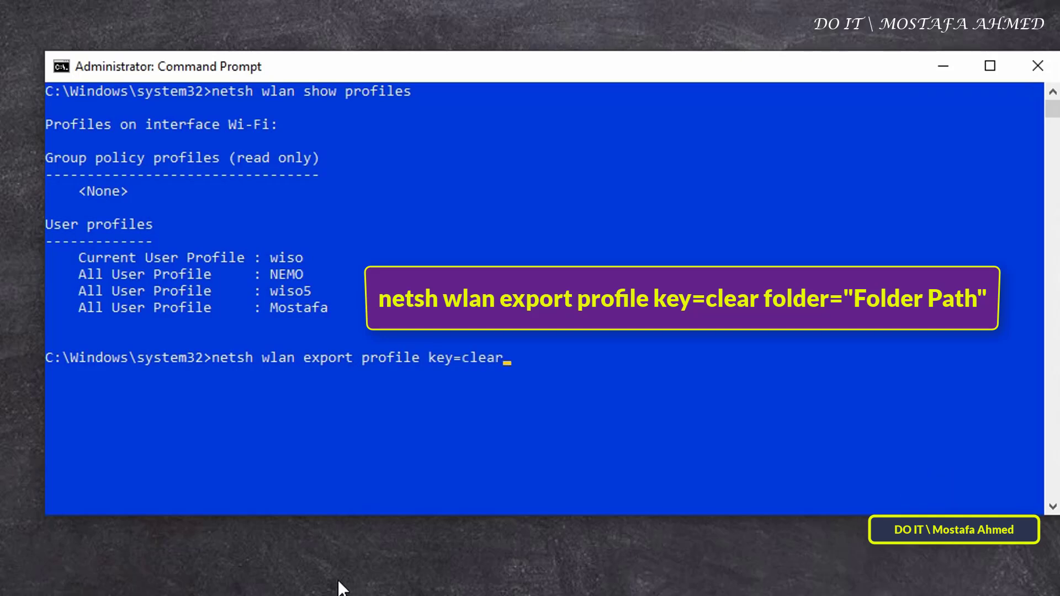
{"action": "type", "text": "folder=\""}
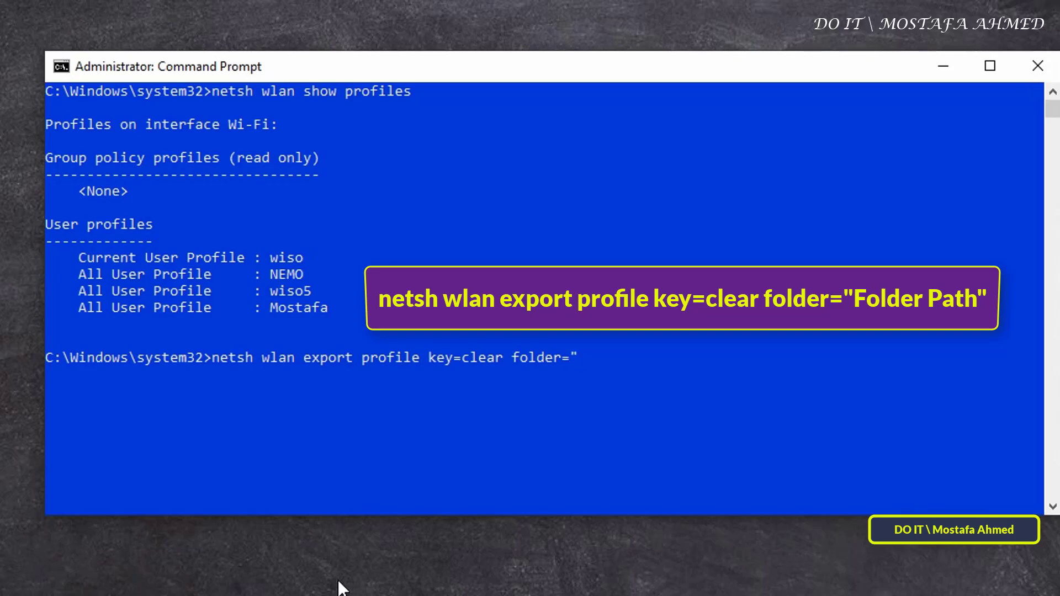
{"action": "type", "text": "F:\\Backup WIFI"}
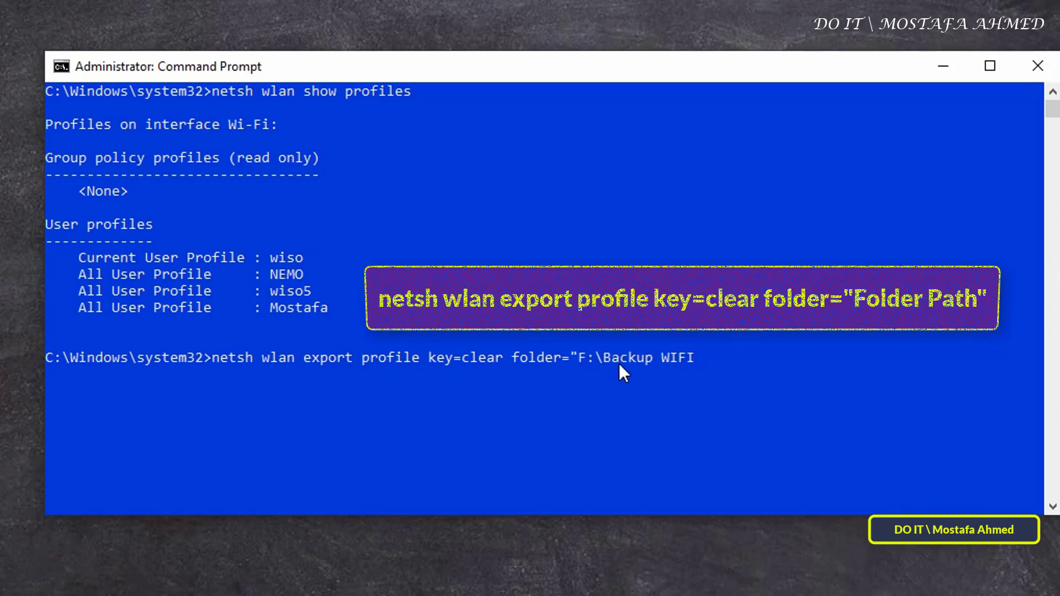
{"action": "key", "text": "Enter"}
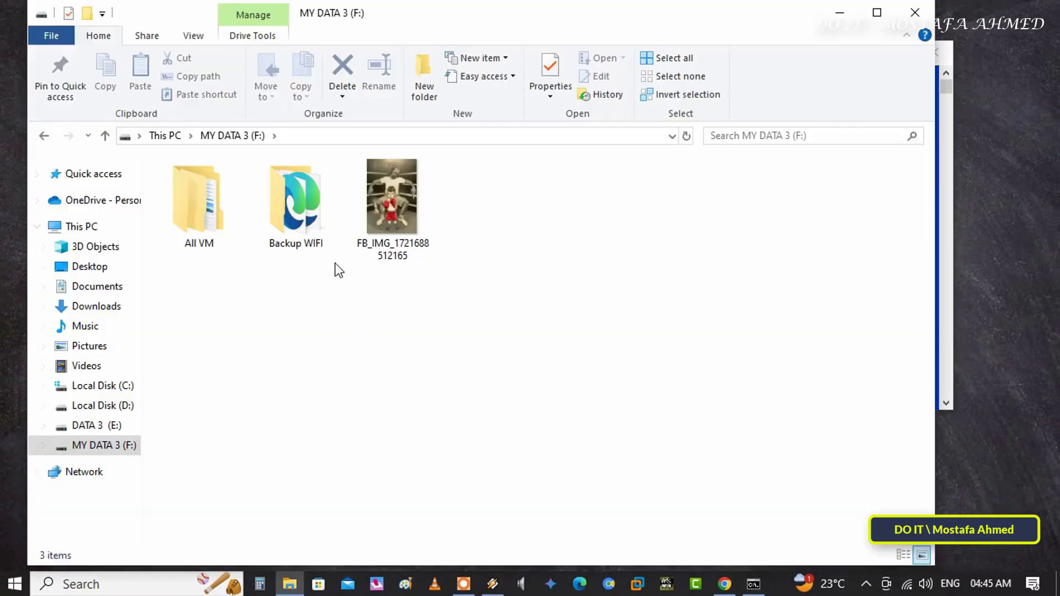
Inspect the exported Wi-Fi-wiso XML file's properties in Backup WIFI without changes
{"action": "double_click", "coordinate": [295, 196]}
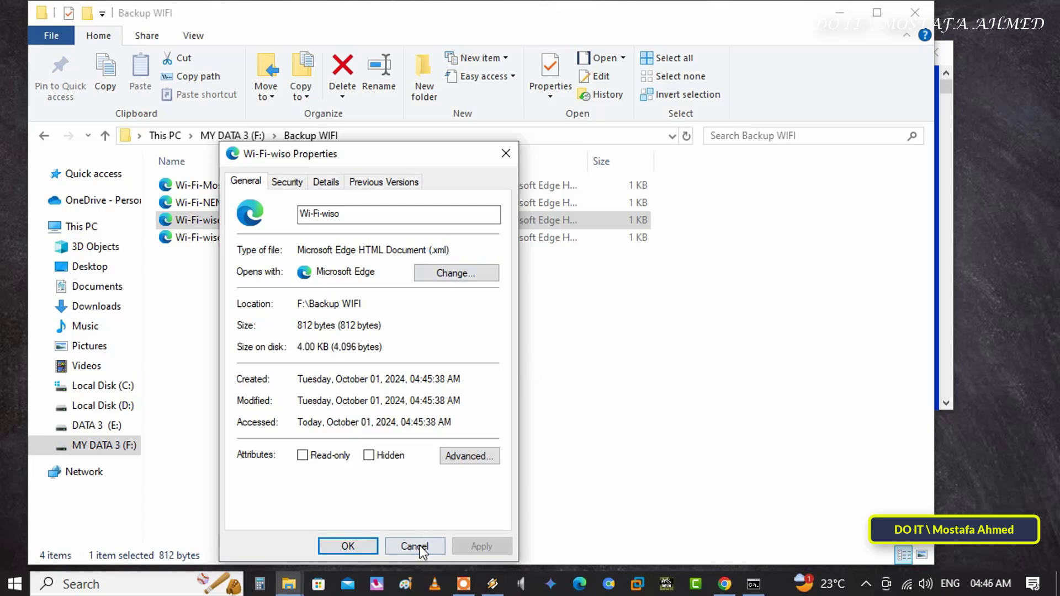
{"action": "left_click", "coordinate": [414, 545]}
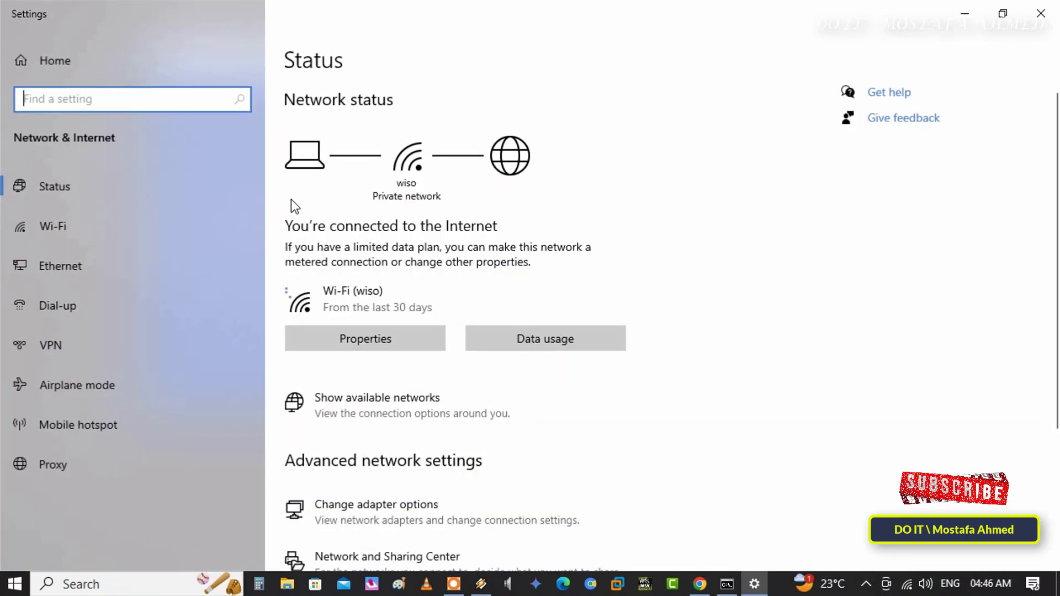
Forget the wiso network under Manage known networks and minimize Settings
{"action": "left_click", "coordinate": [52, 226]}
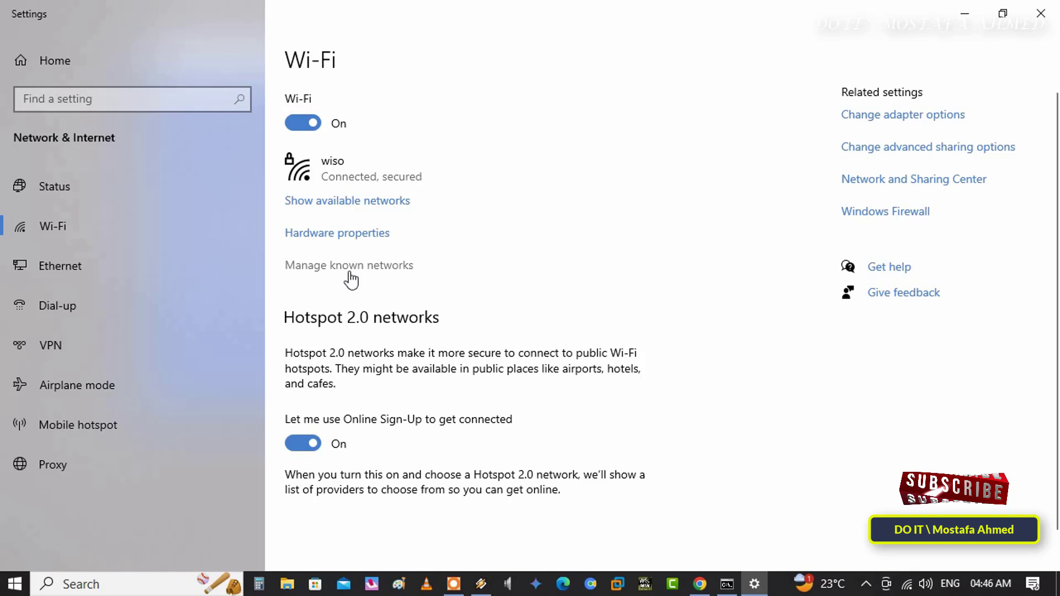
{"action": "left_click", "coordinate": [349, 265]}
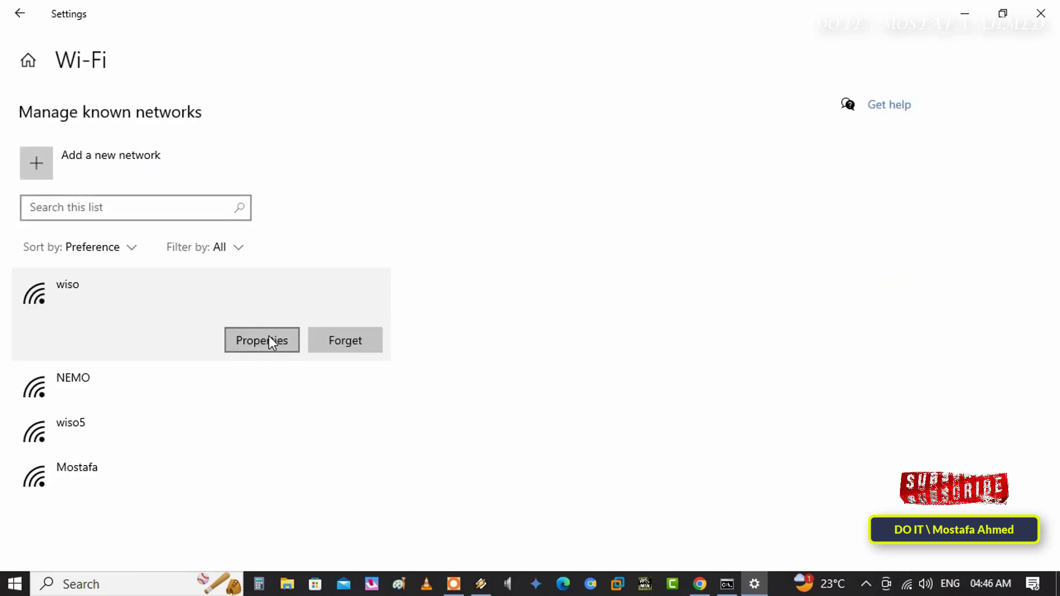
{"action": "left_click", "coordinate": [344, 340]}
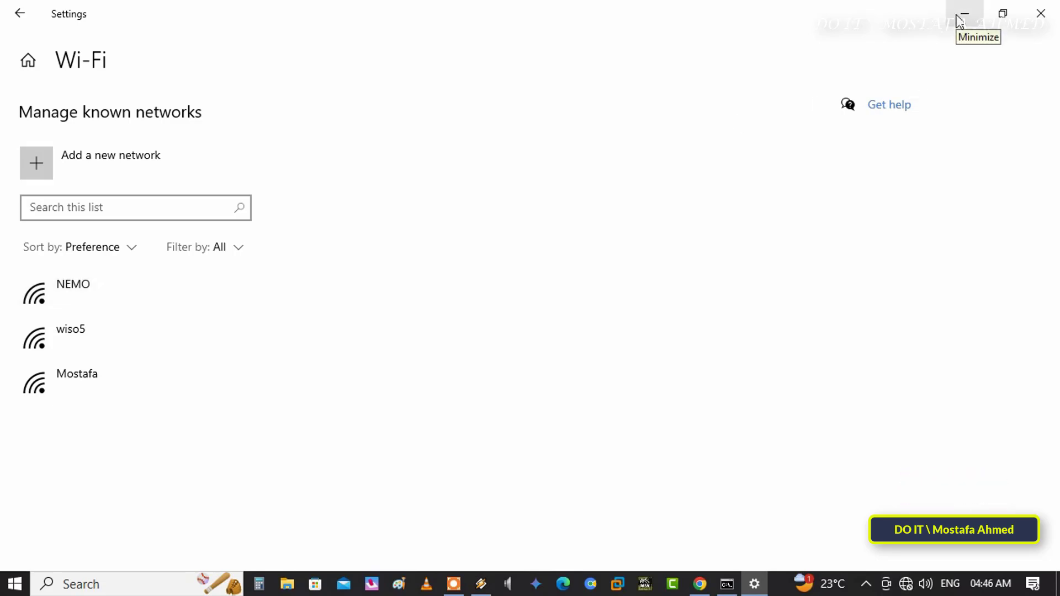
{"action": "left_click", "coordinate": [963, 13]}
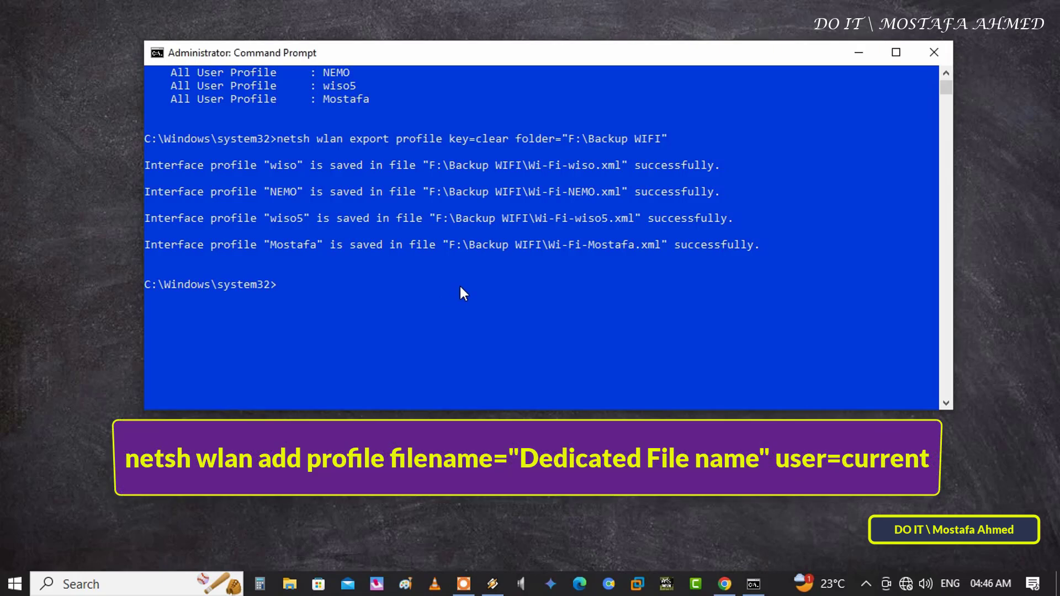
Run netsh wlan add profile filename="F:\Backup WIFI\Wi-Fi-wiso.xml" user=current to restore wiso
{"action": "type", "text": "netsh wlan e"}
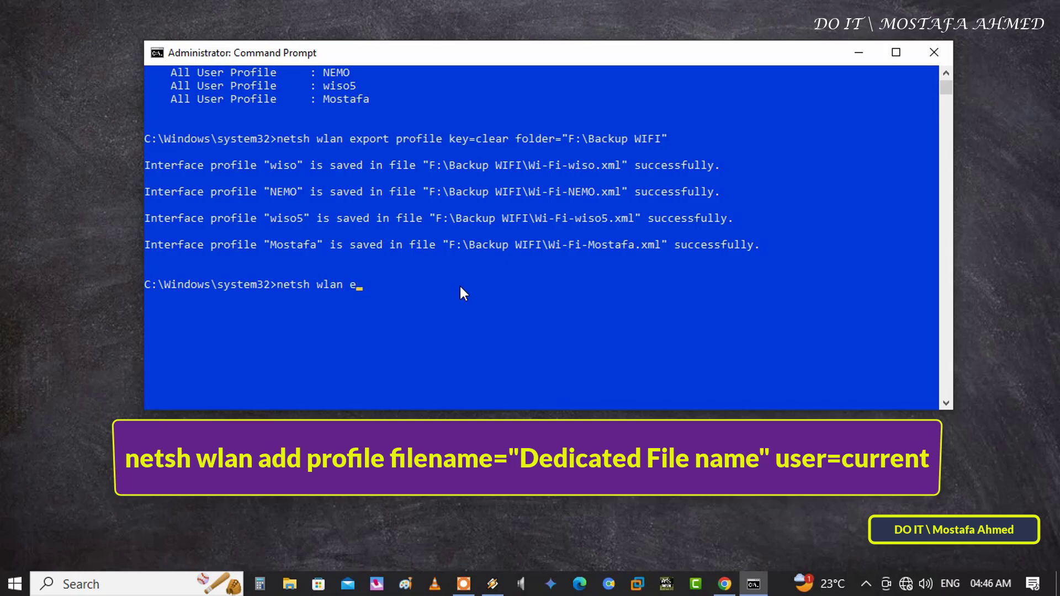
{"action": "type", "text": "add"}
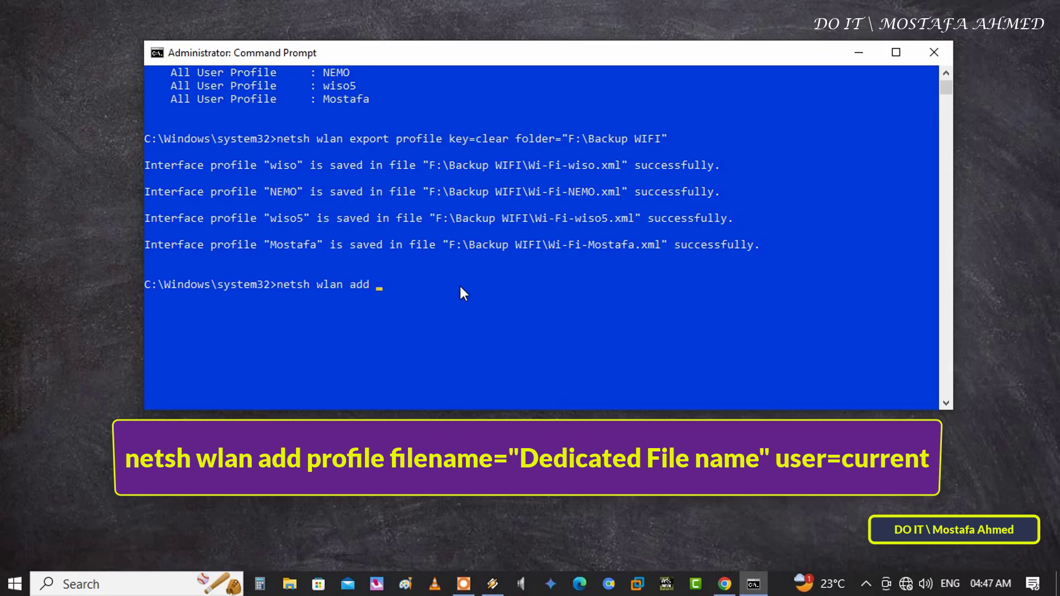
{"action": "type", "text": "profile"}
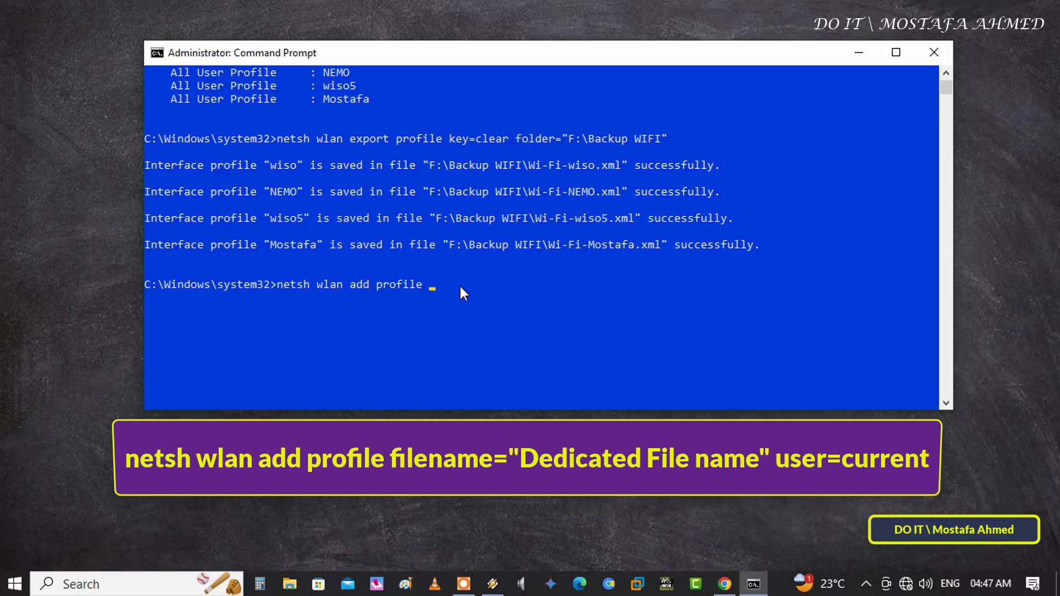
{"action": "type", "text": "filename=\""}
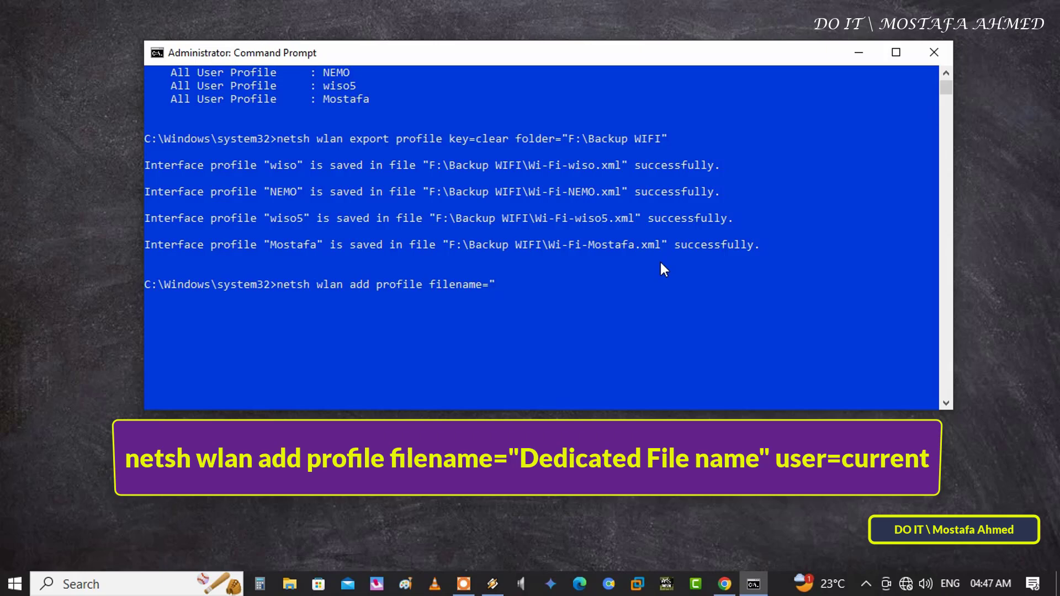
{"action": "type", "text": "F:\\Backup WIFI\\Wi-Fi-wiso.xml\""}
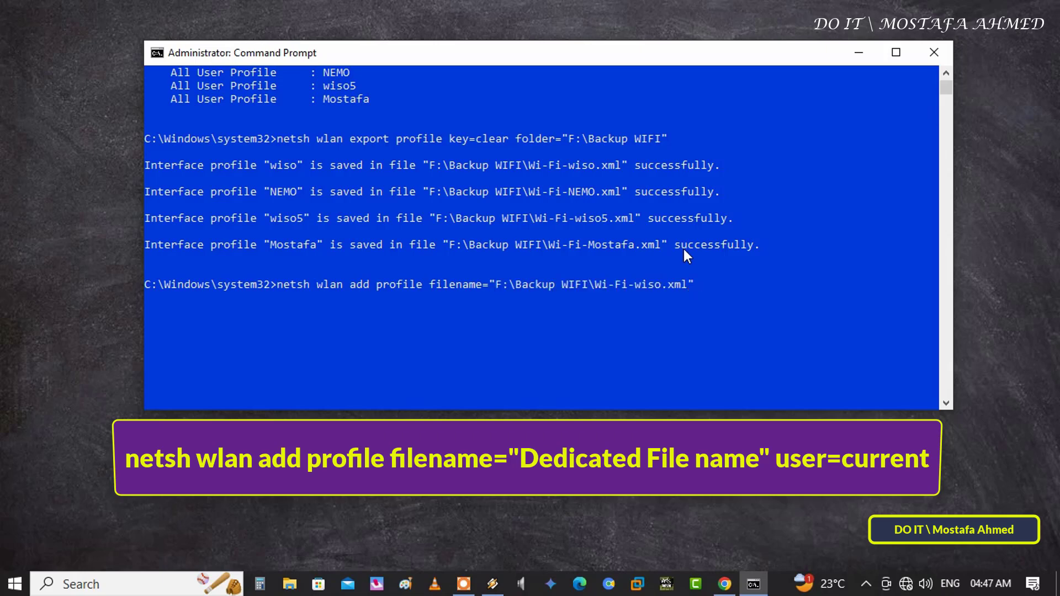
{"action": "type", "text": "user=current"}
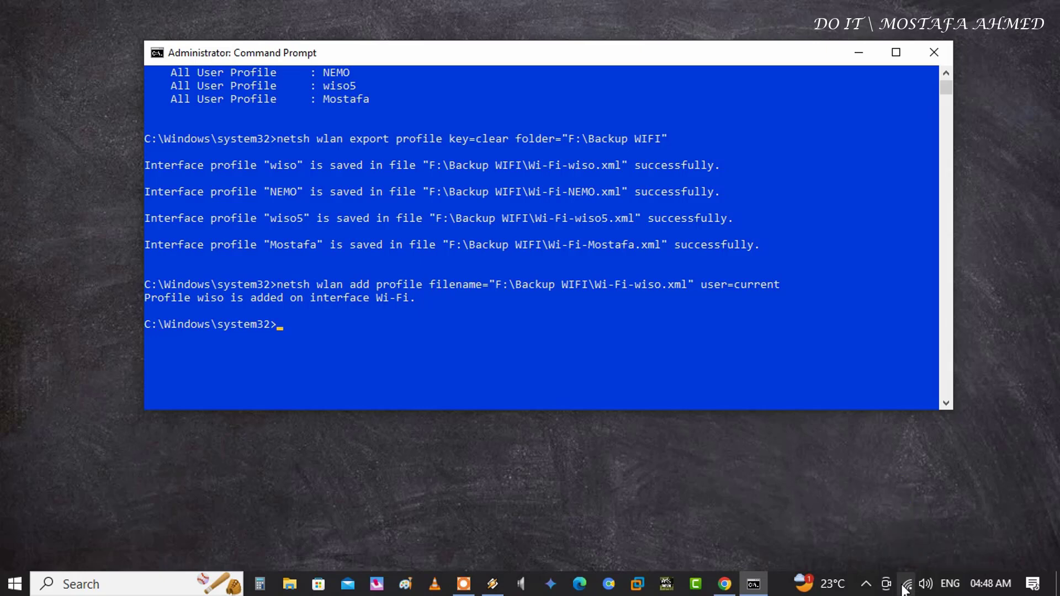
{"action": "mouse_move", "coordinate": [887, 580]}
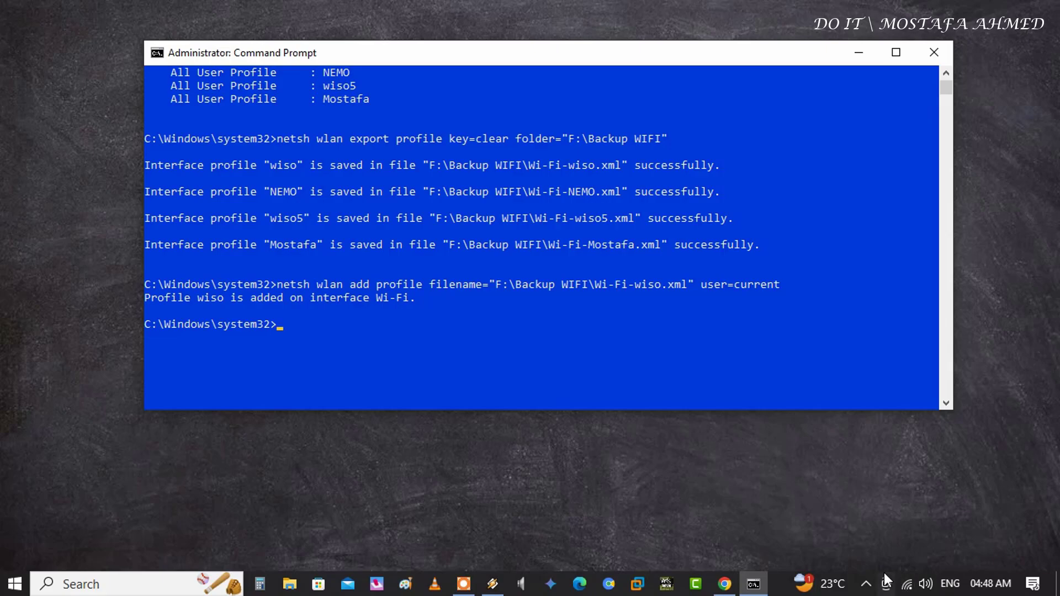